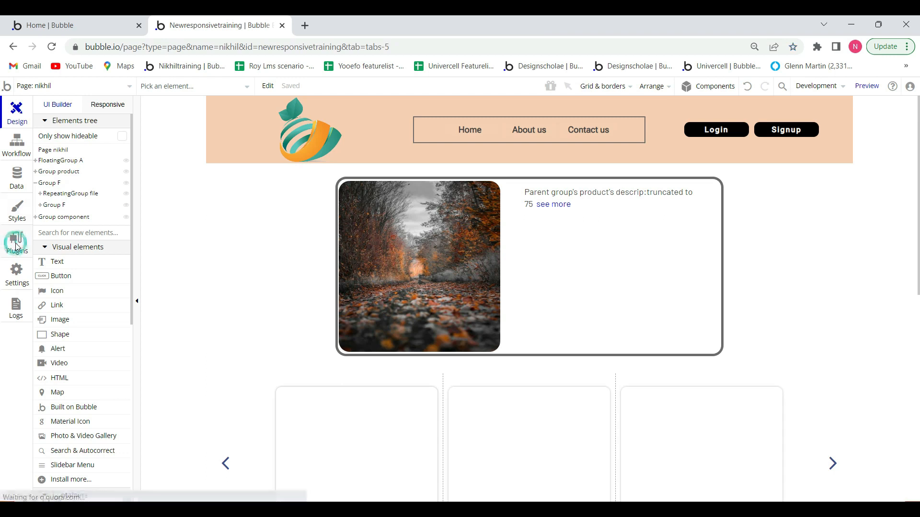
Search the plugin catalogue for 'photo' and scroll to the Photo & Video Gallery entry
click(16, 243)
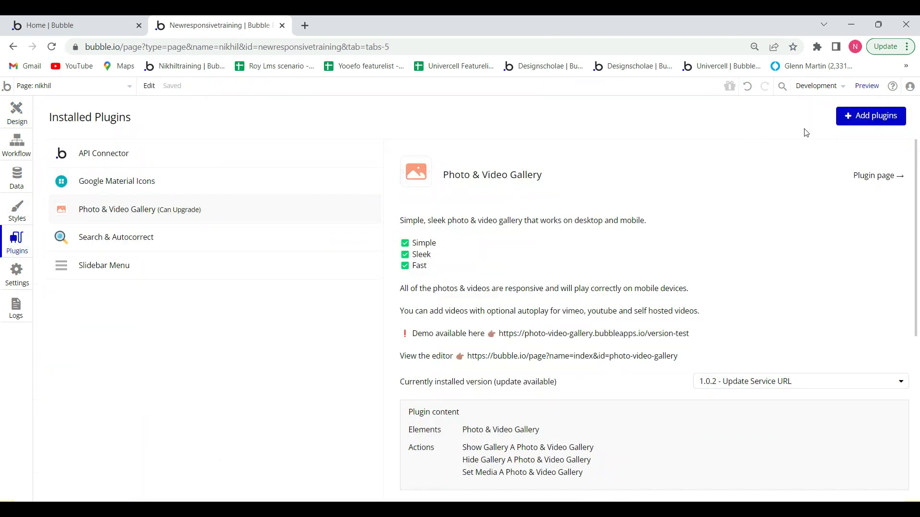
click(871, 116)
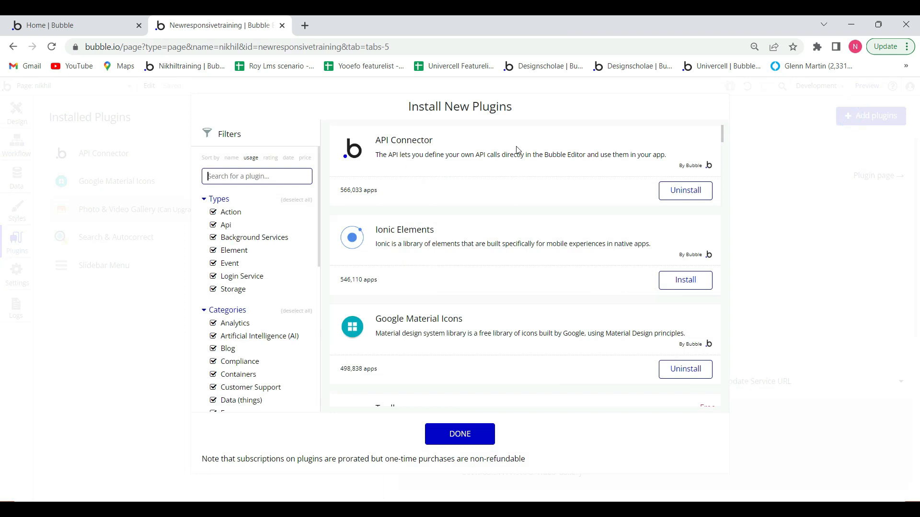
mouse_move(367, 165)
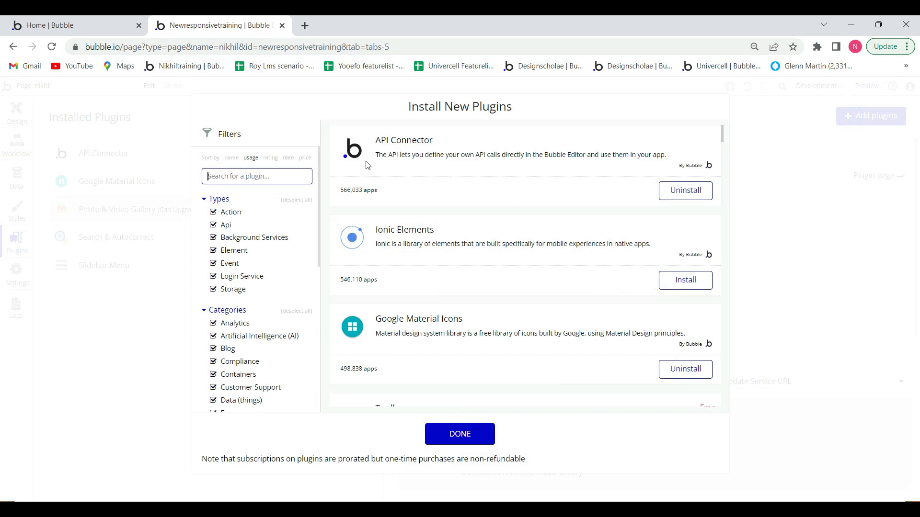
text(photoi)
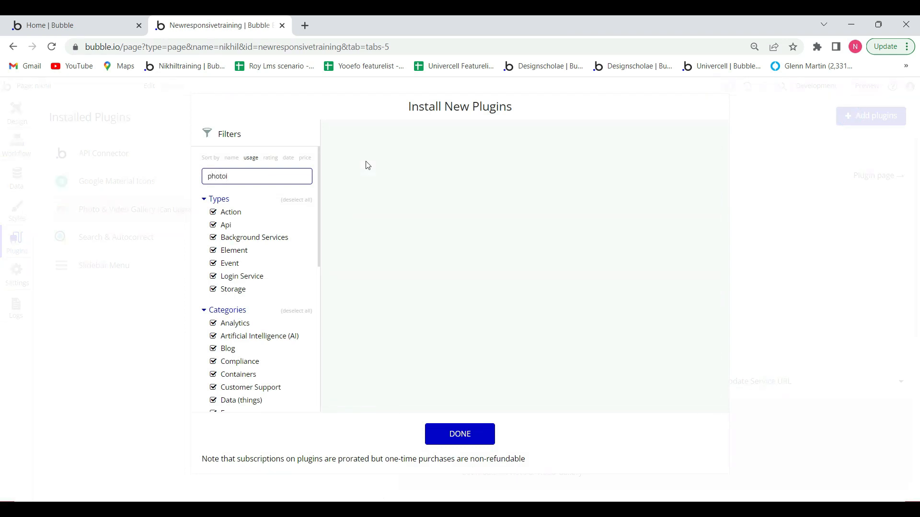
key(Backspace)
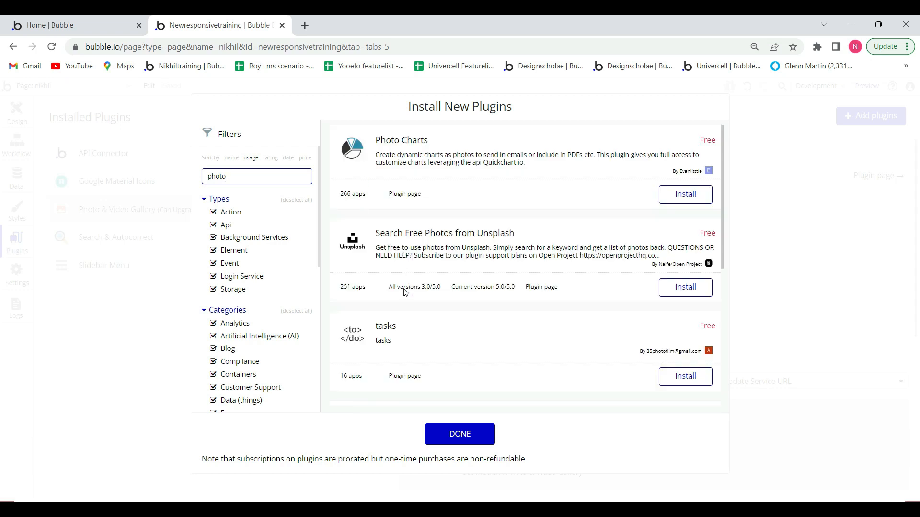
scroll(down, 3)
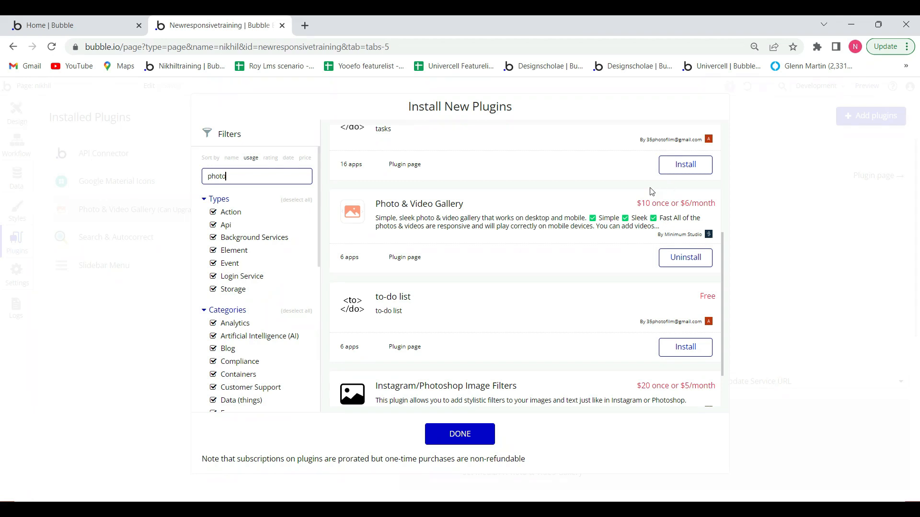
mouse_move(647, 212)
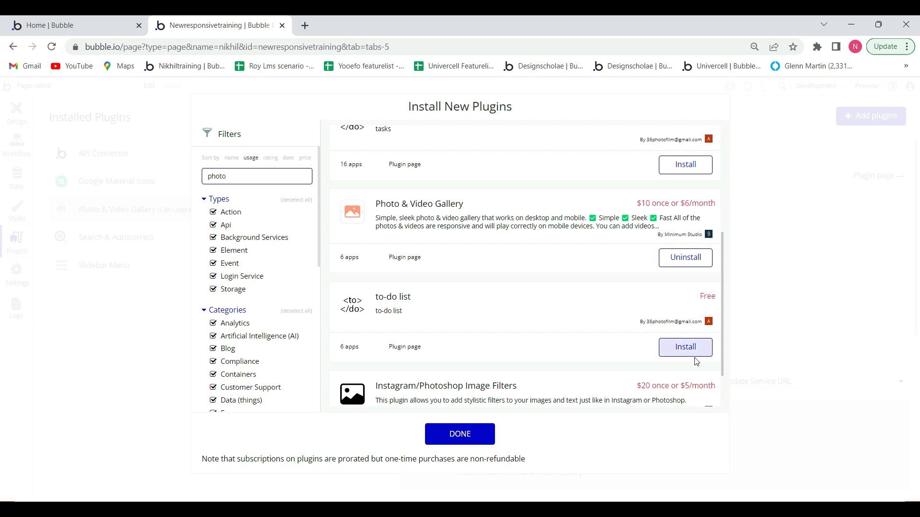
Close the plugin catalogue, return to Design and place a Login button below the product card
click(459, 434)
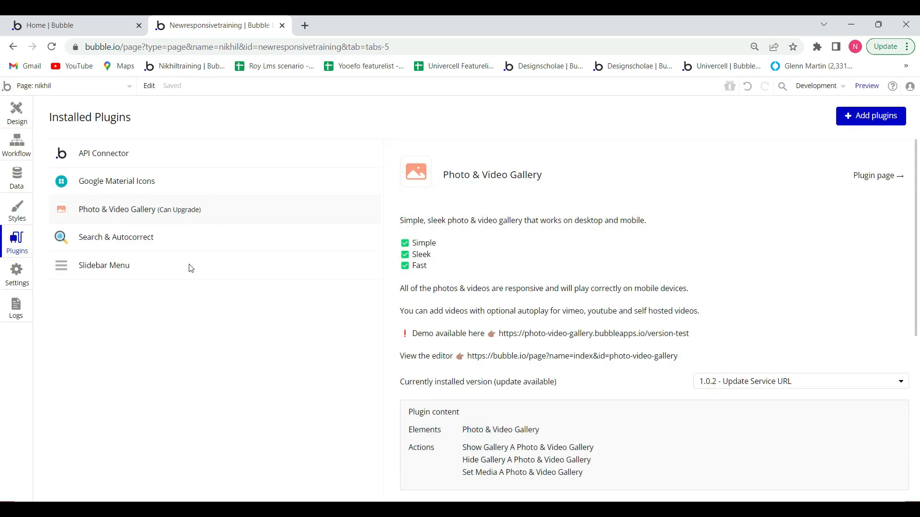
mouse_move(169, 218)
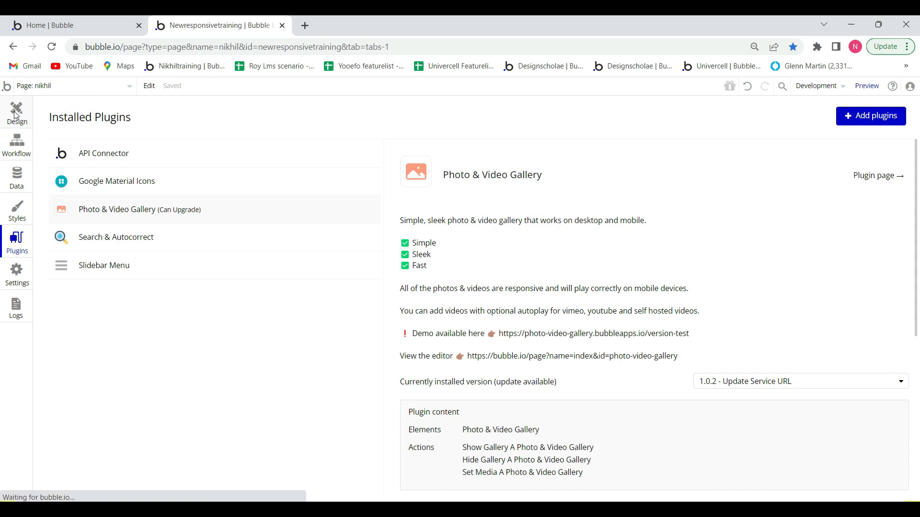
click(16, 111)
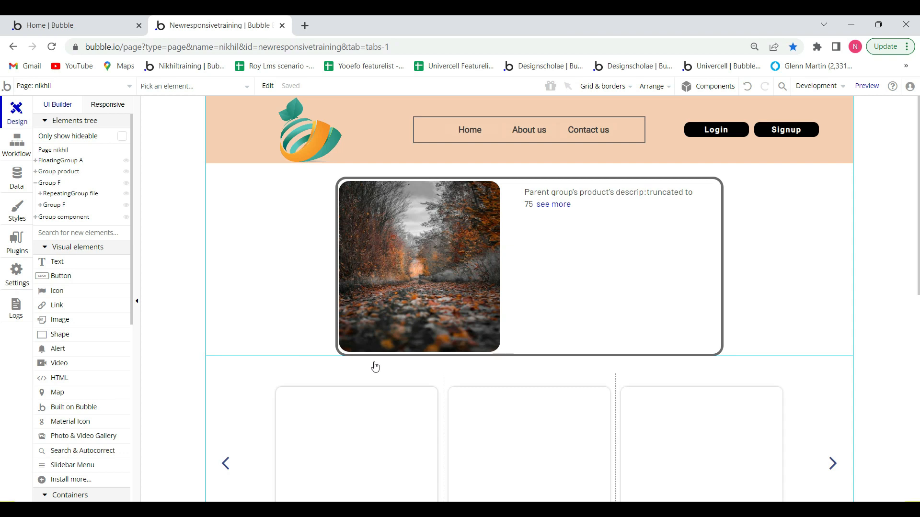
mouse_move(280, 276)
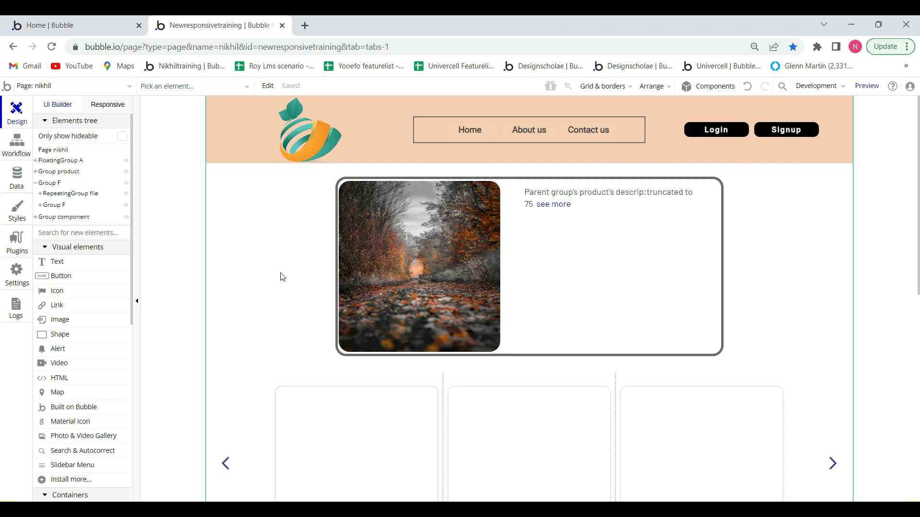
click(715, 129)
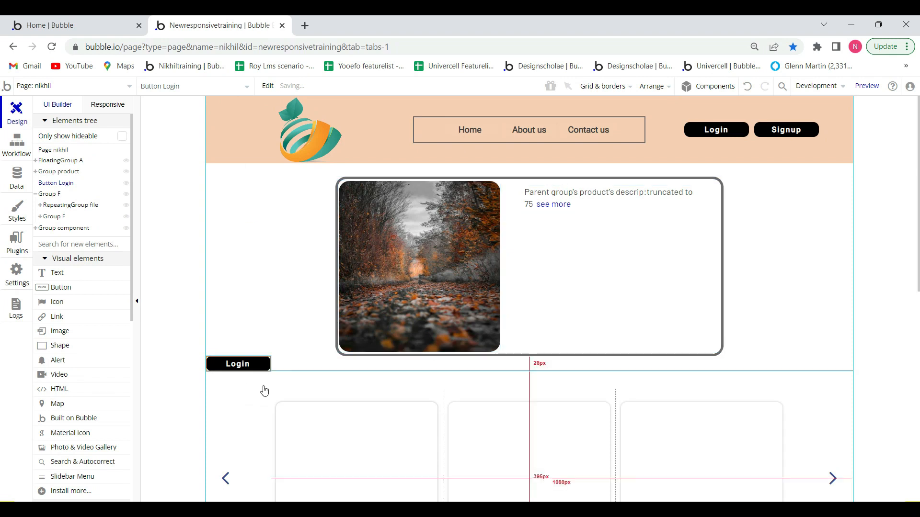
Change the new button's text to 'Show gallery' and move to its layout settings
click(238, 364)
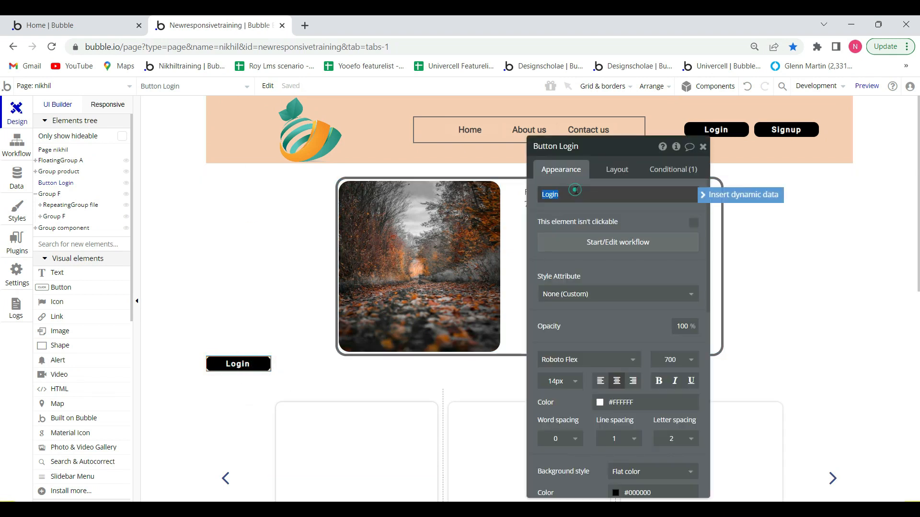
text(Shoe)
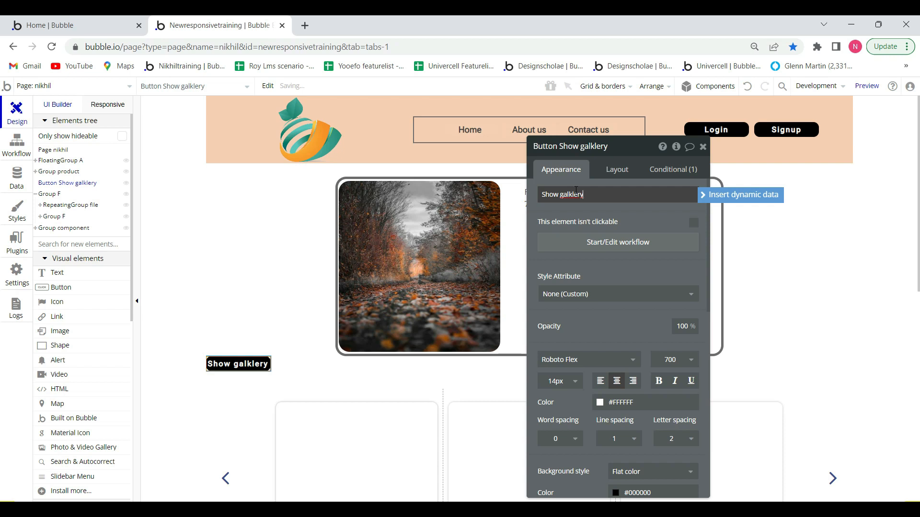
text(Show gallery)
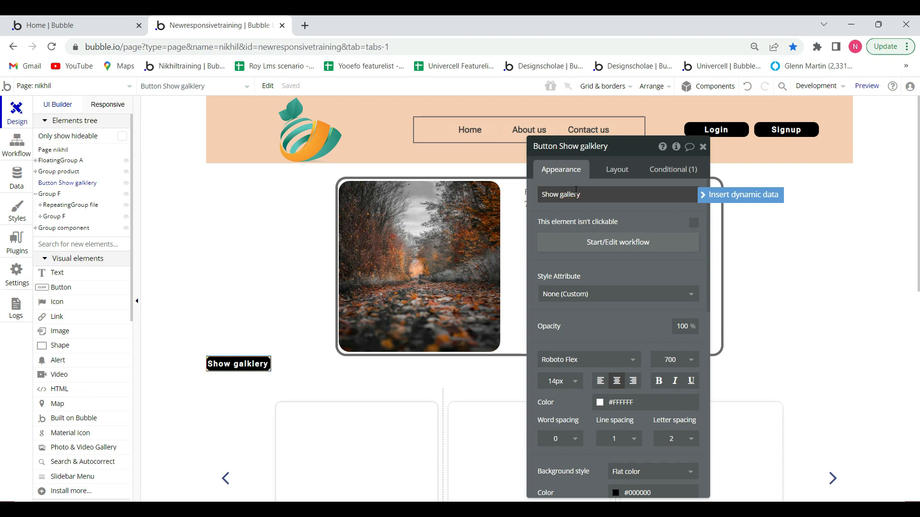
text(Show gallery)
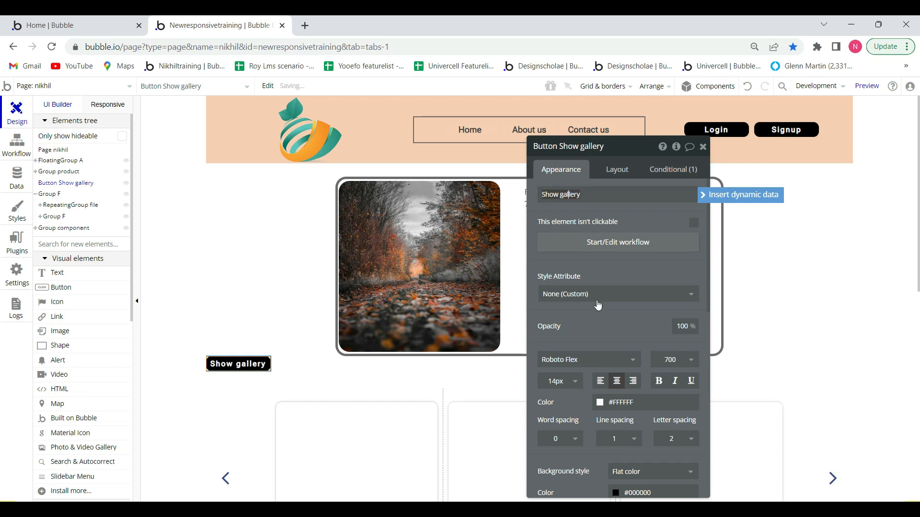
click(616, 169)
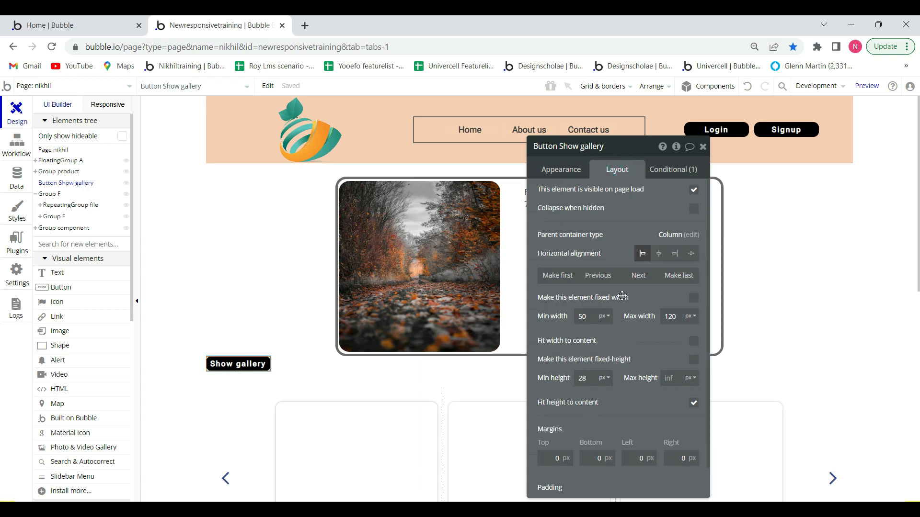
Centre the button with top margin 20, max width 150 and min height 50
click(658, 253)
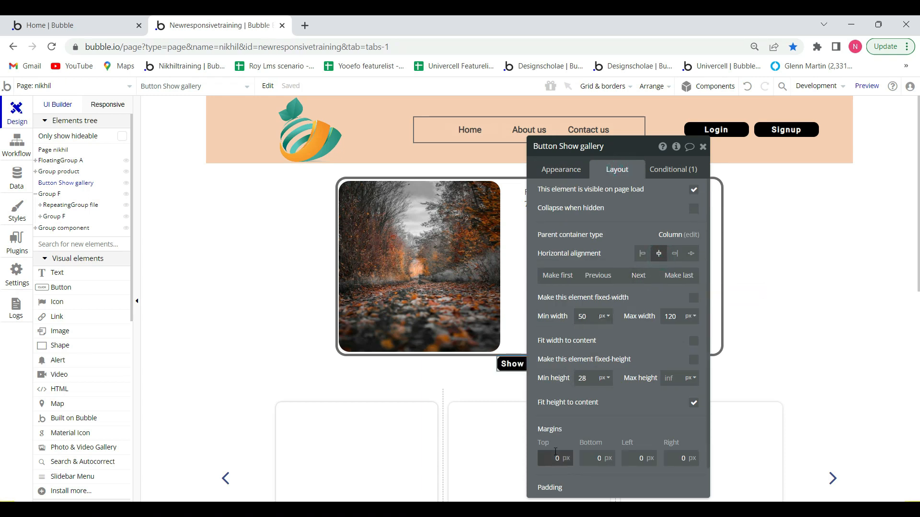
text(20)
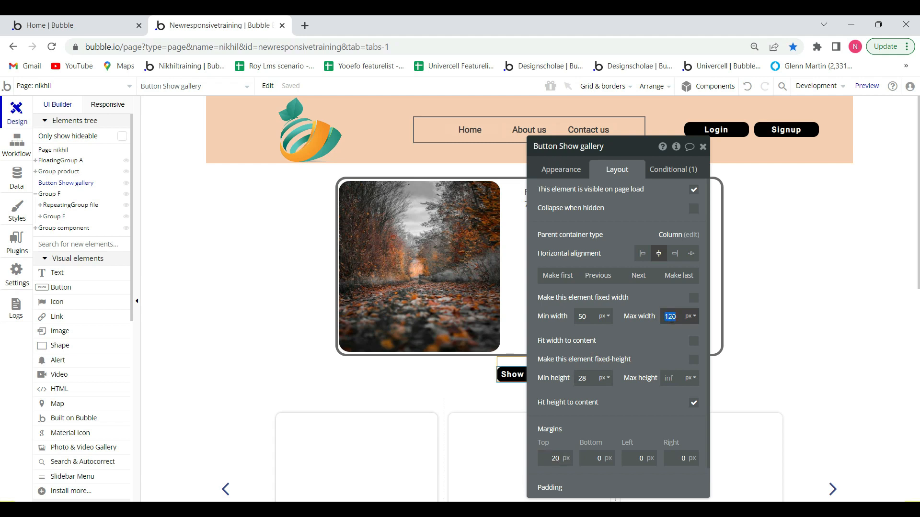
text(150)
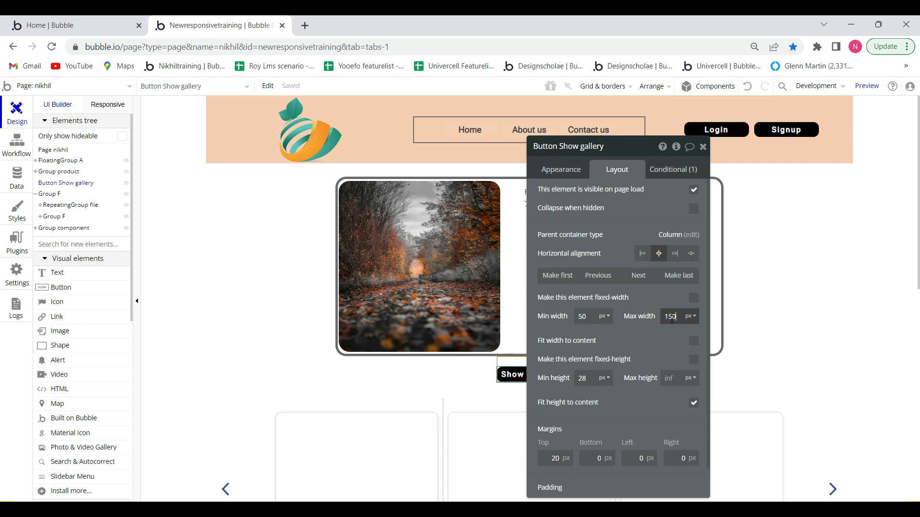
click(582, 378)
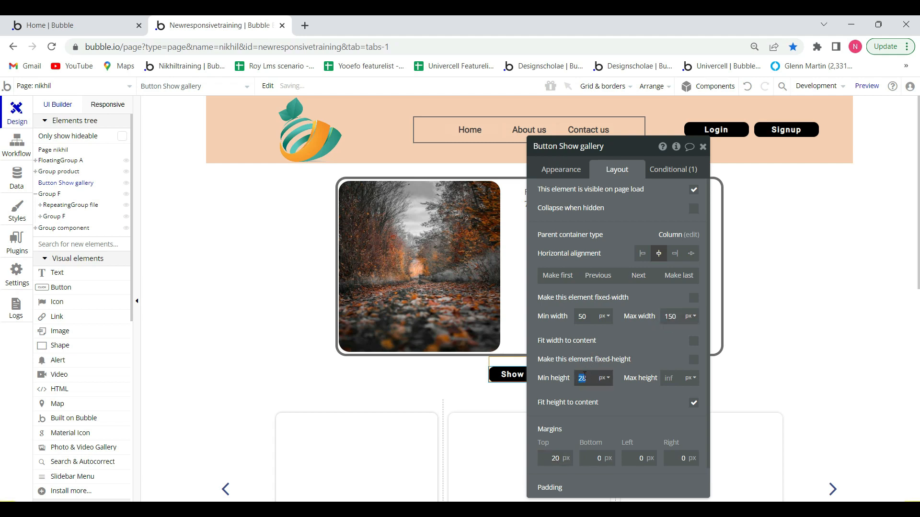
text(5)
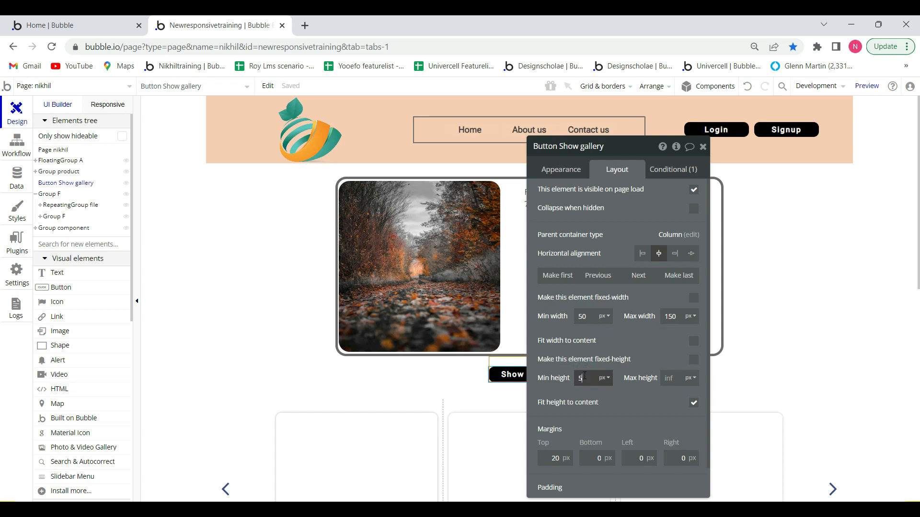
text(0)
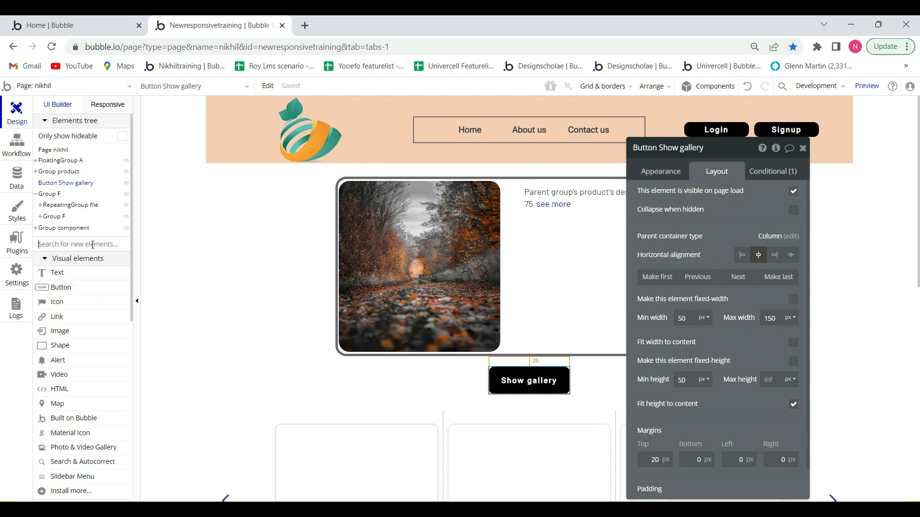
Left-align Photo&VideoGallery A and start its Media as a search for Gallery things
text(phg)
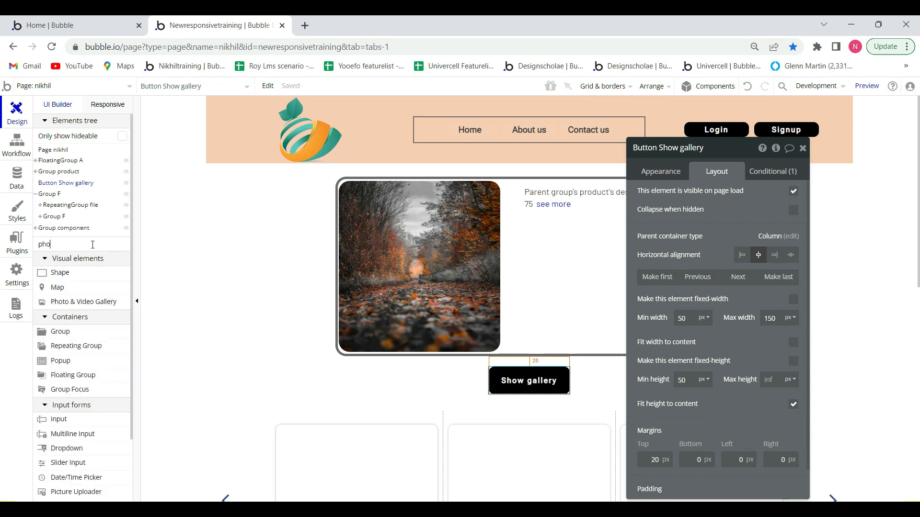
text(t)
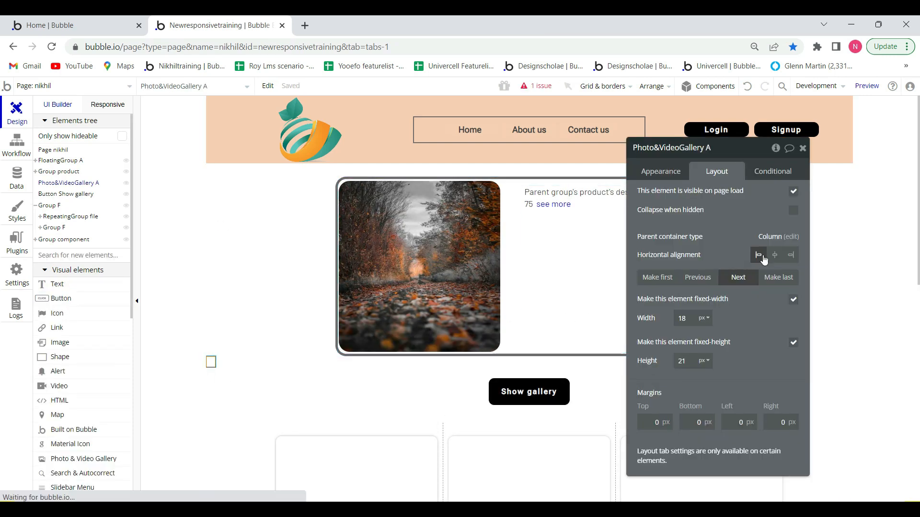
click(660, 171)
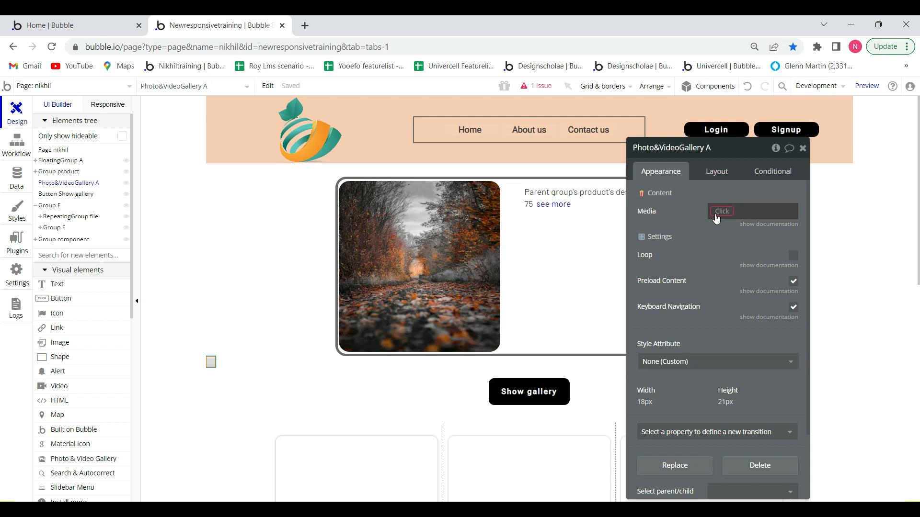
click(721, 211)
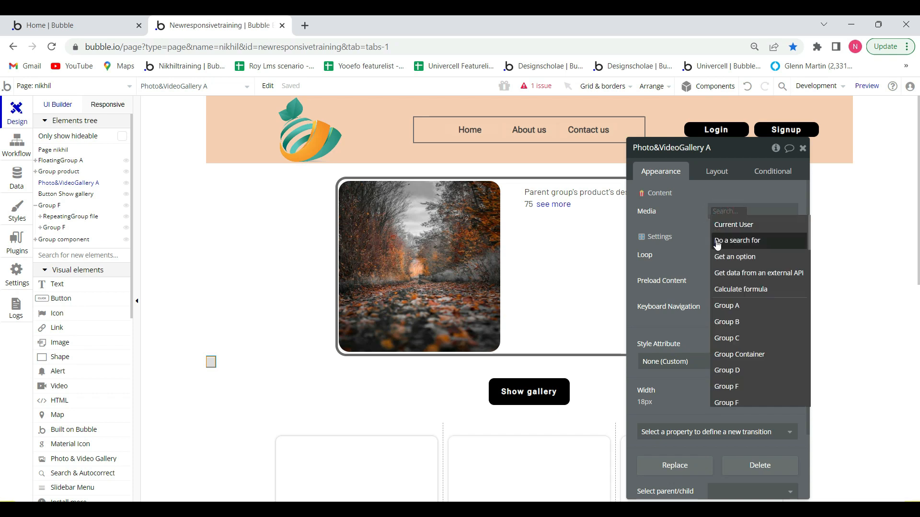
click(736, 241)
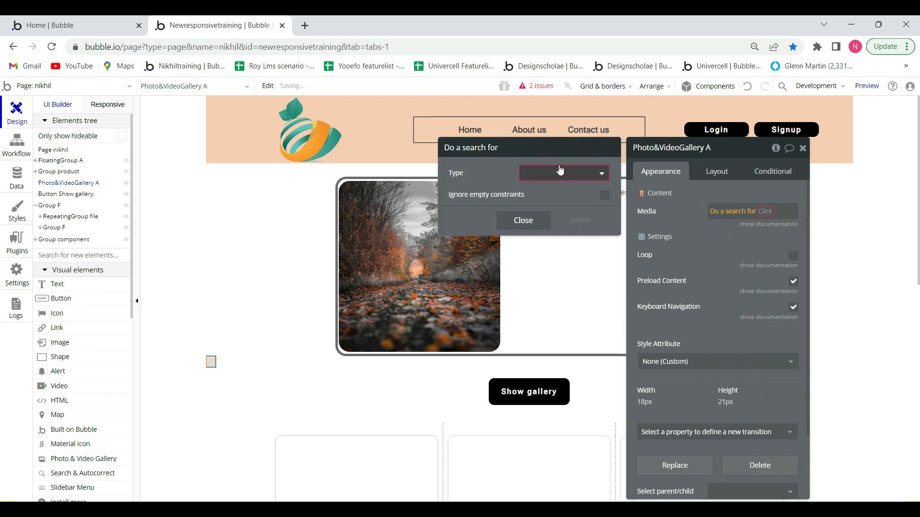
text(g)
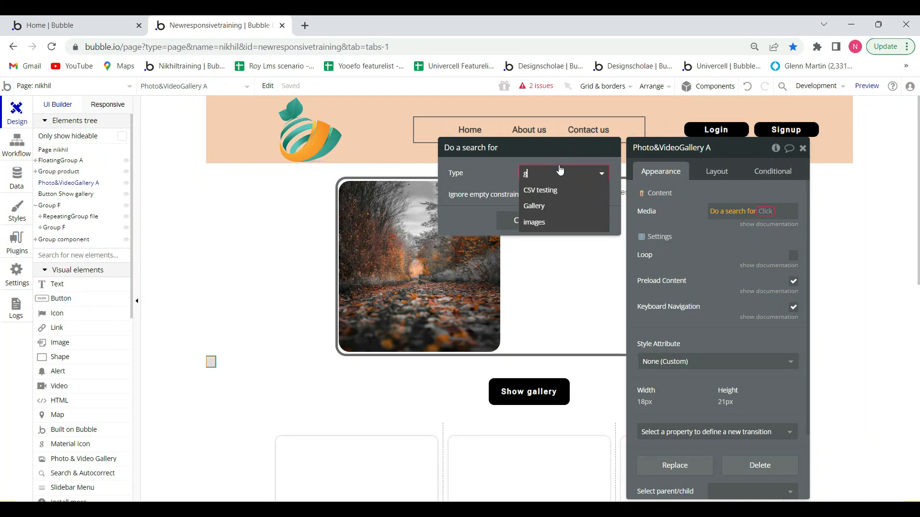
click(534, 206)
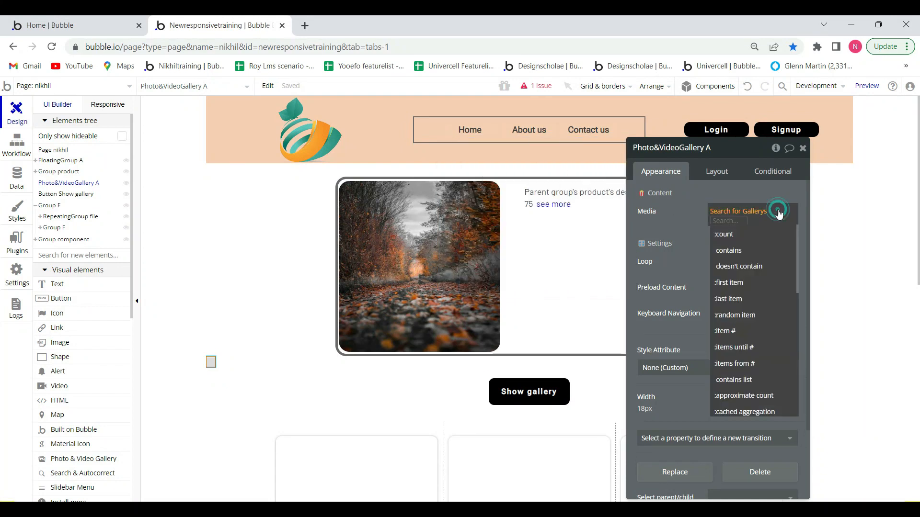
Use each Gallery item's file as the media and turn on looping
text(f)
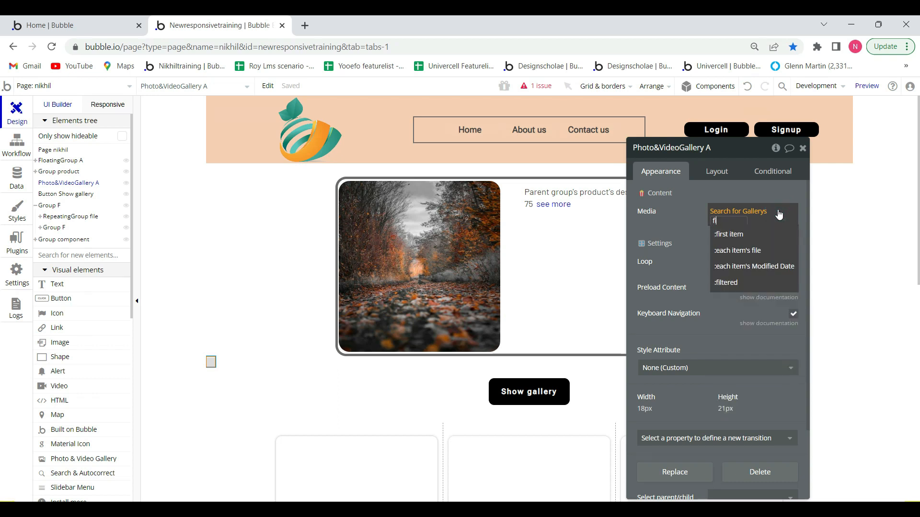
click(737, 250)
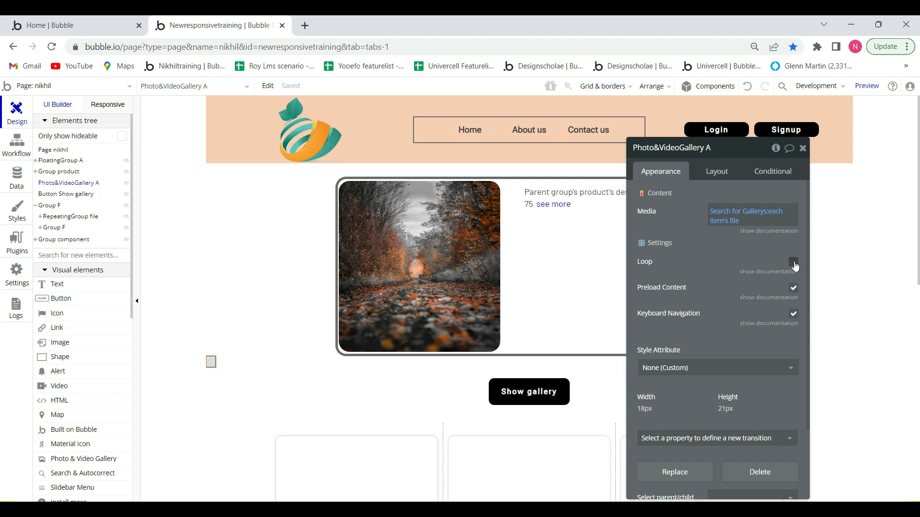
click(793, 262)
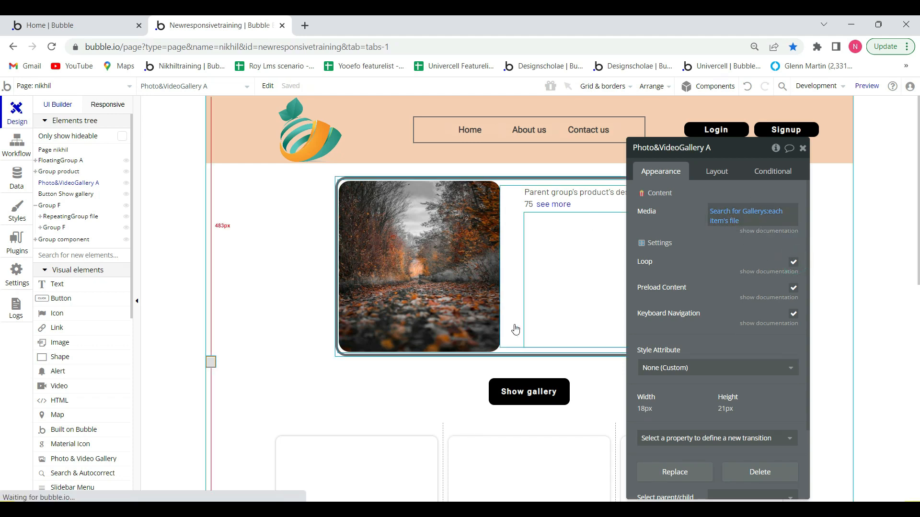
click(527, 391)
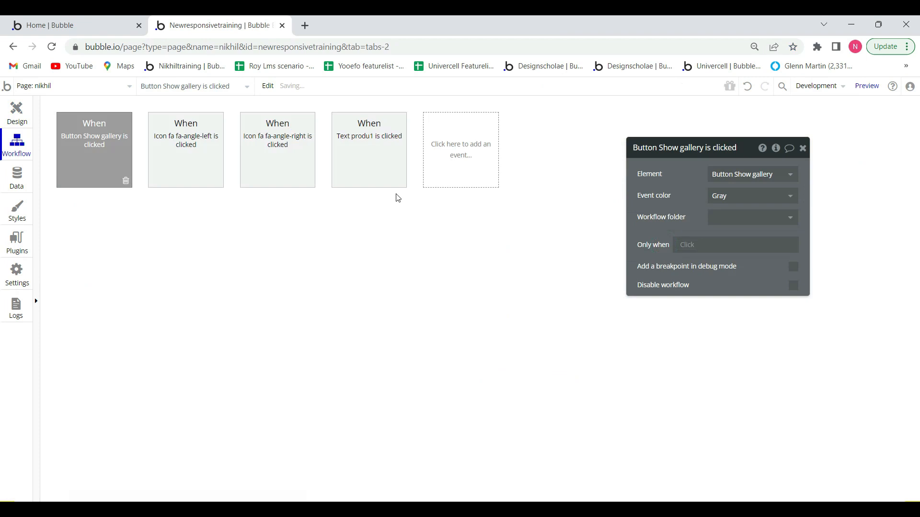
Add a Show Gallery step for Photo&VideoGallery A at index 1 to the click workflow
click(94, 150)
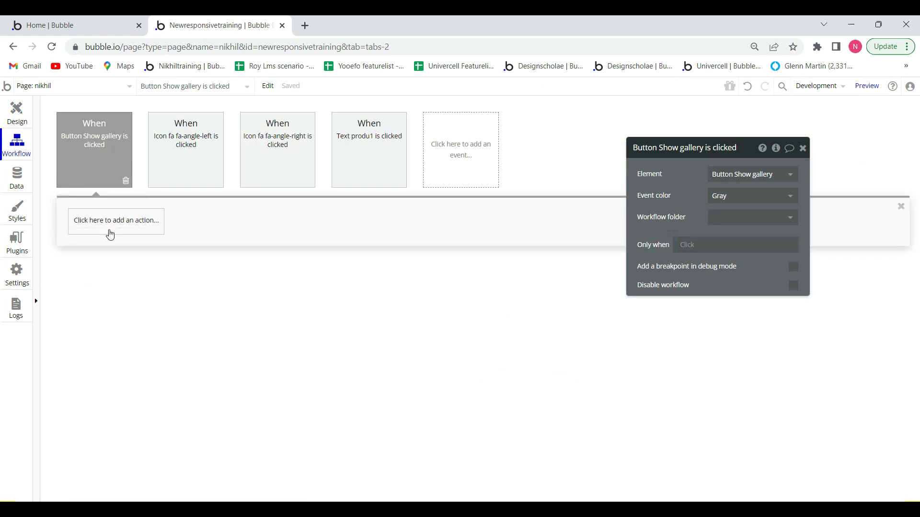
click(116, 221)
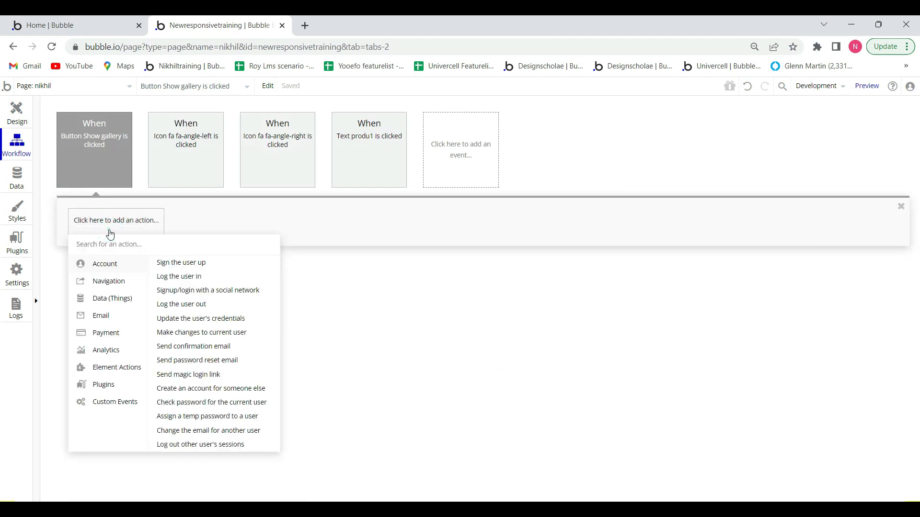
text(show)
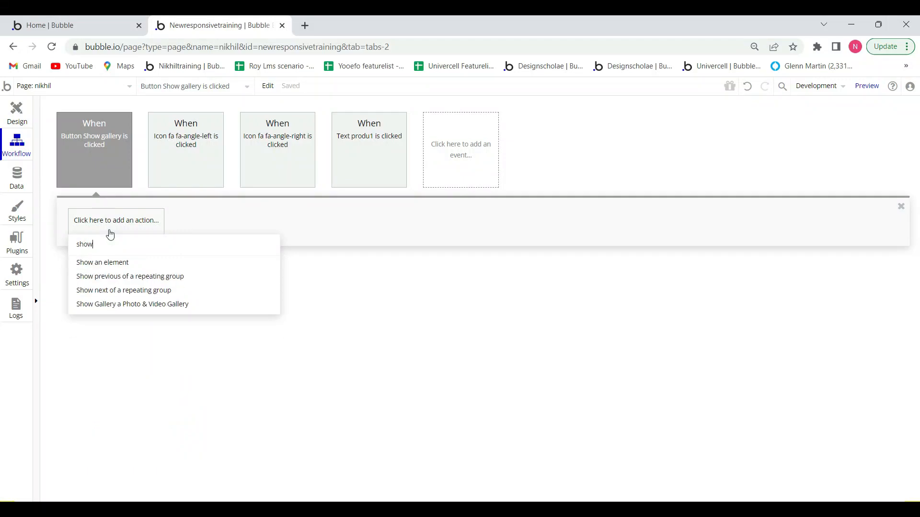
click(132, 304)
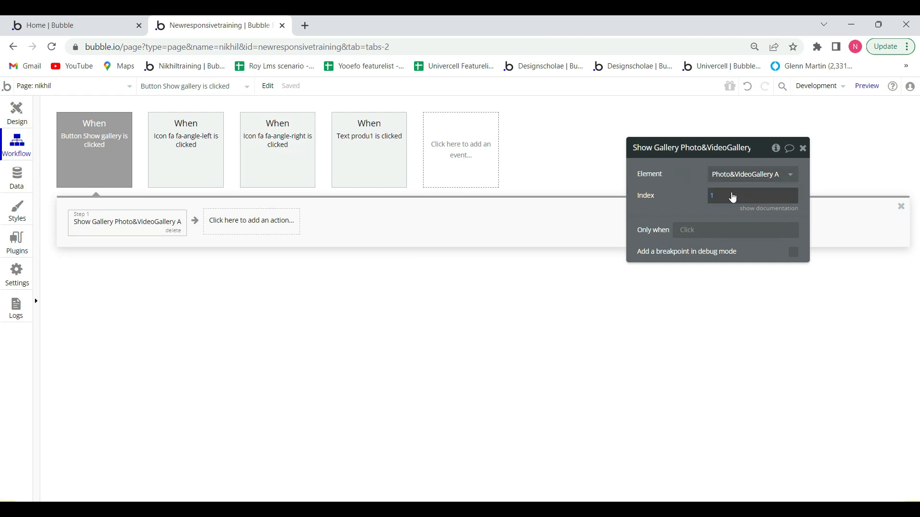
click(16, 110)
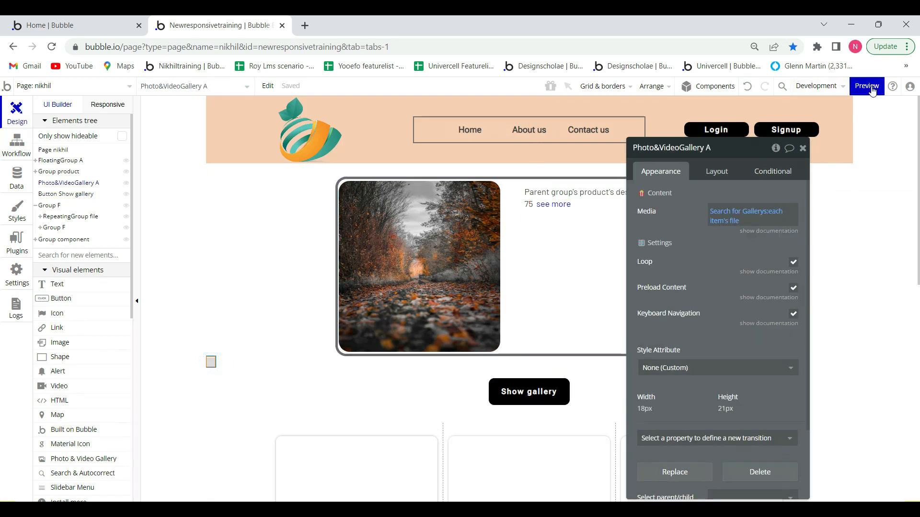
Preview the page, open the lightbox from Show gallery and step through the photos to the video
click(866, 85)
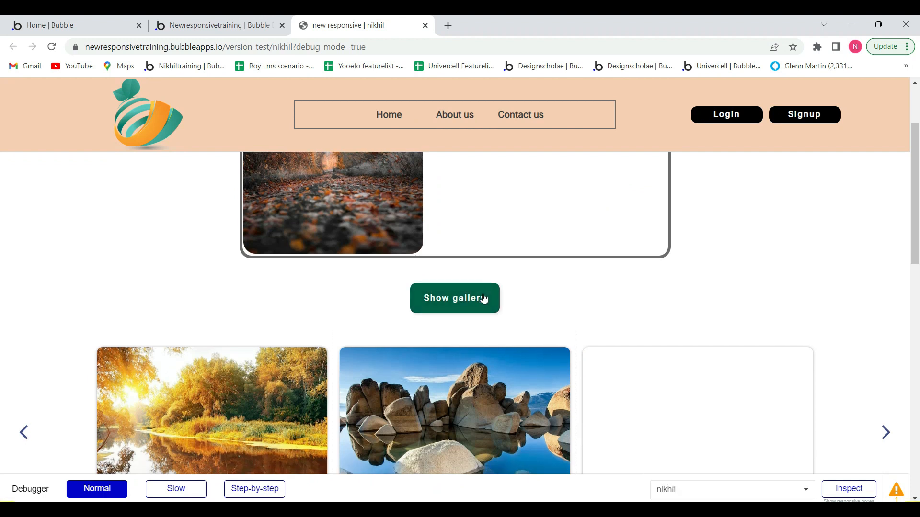
mouse_move(448, 304)
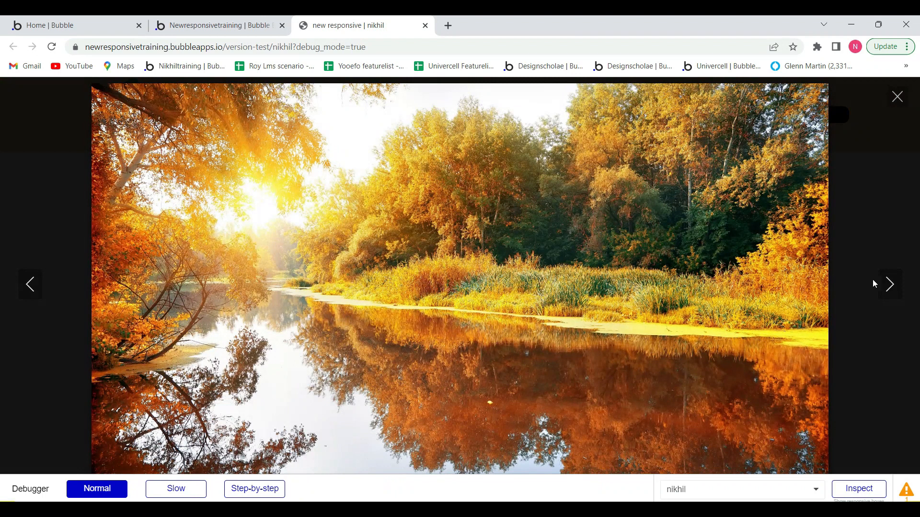
click(890, 284)
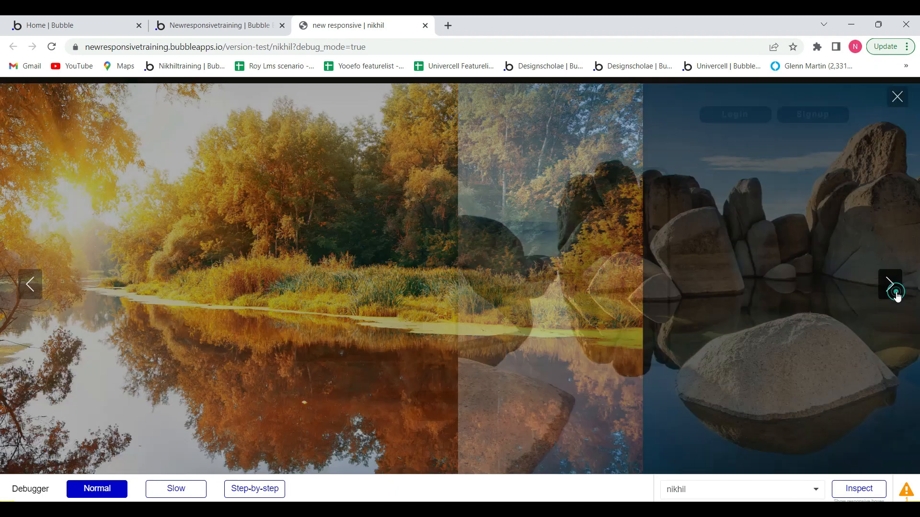
click(890, 284)
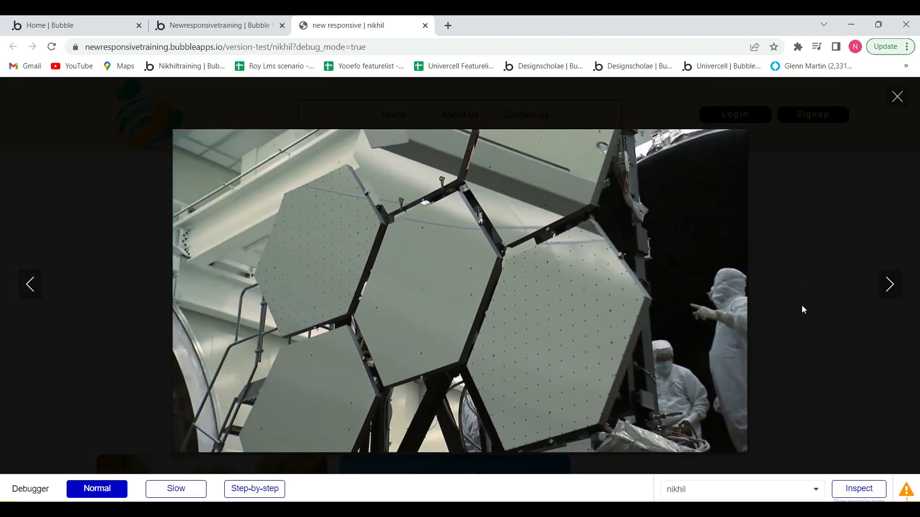
click(890, 285)
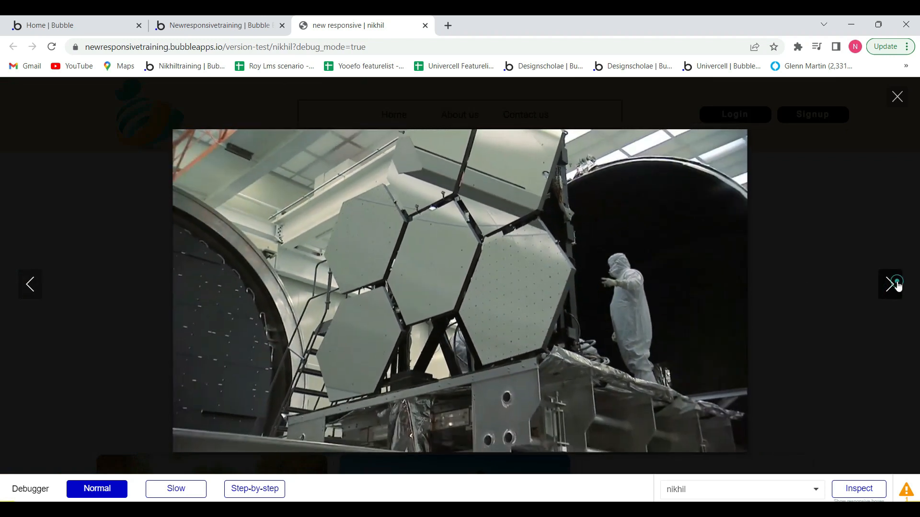
click(897, 96)
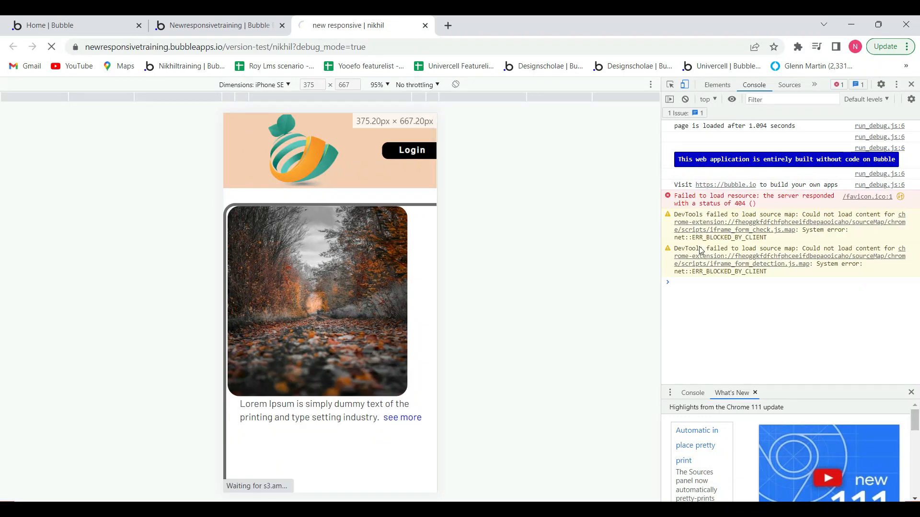
In iPhone SE emulation, open the lightbox from Show gallery and advance to the mirror-panel video
click(51, 47)
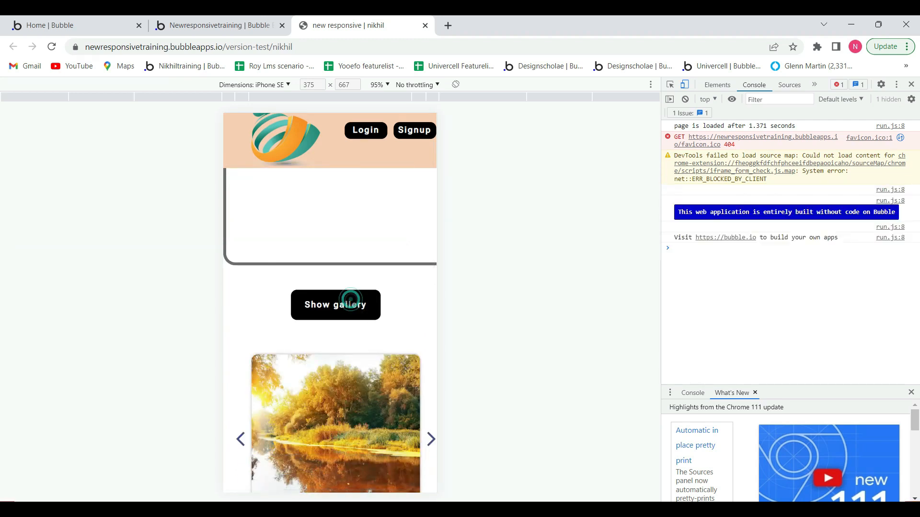
click(336, 305)
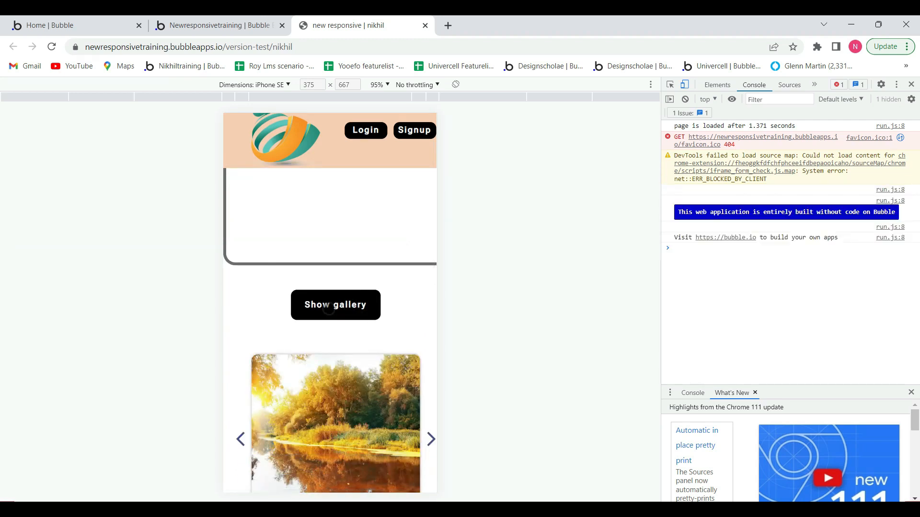
click(335, 304)
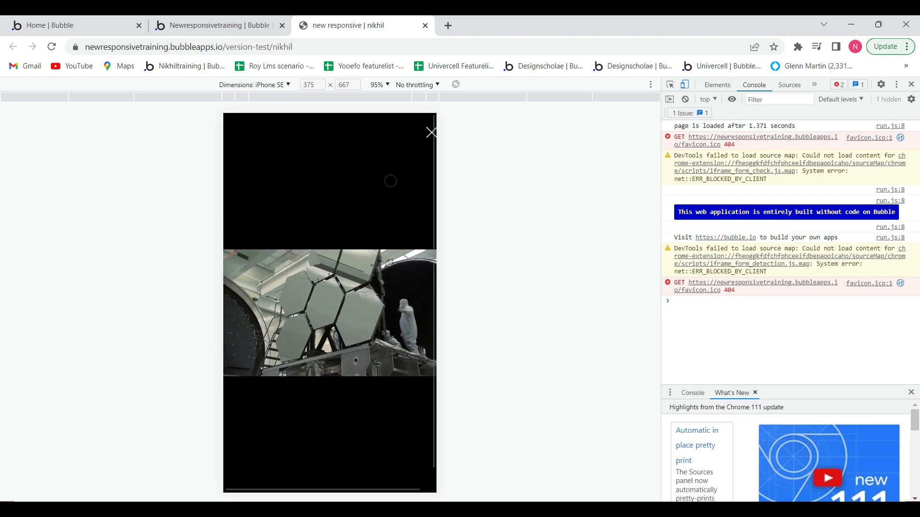
click(432, 131)
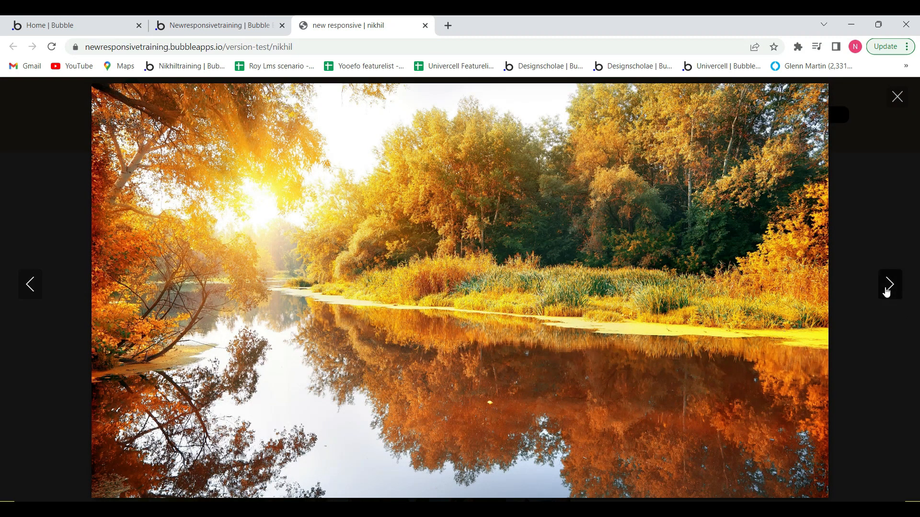
Advance the desktop lightbox from the river photo to the space-mirror videos
click(887, 284)
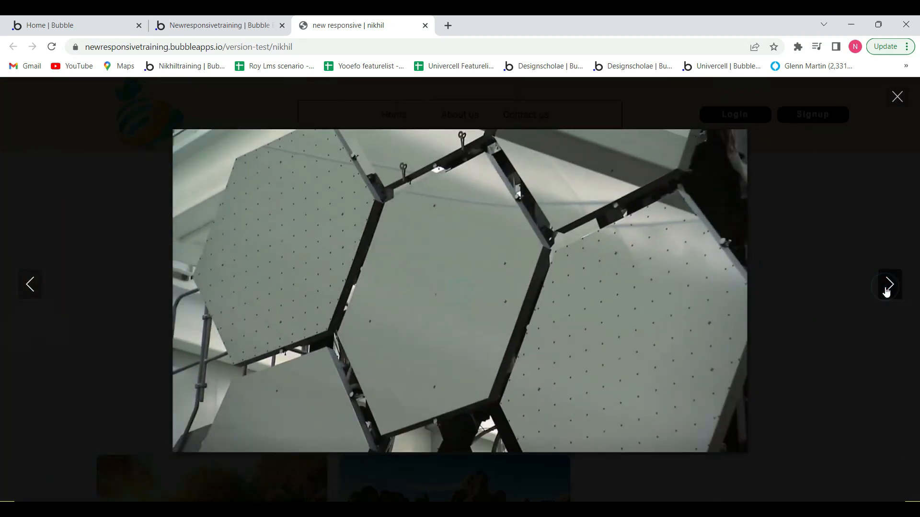
click(889, 284)
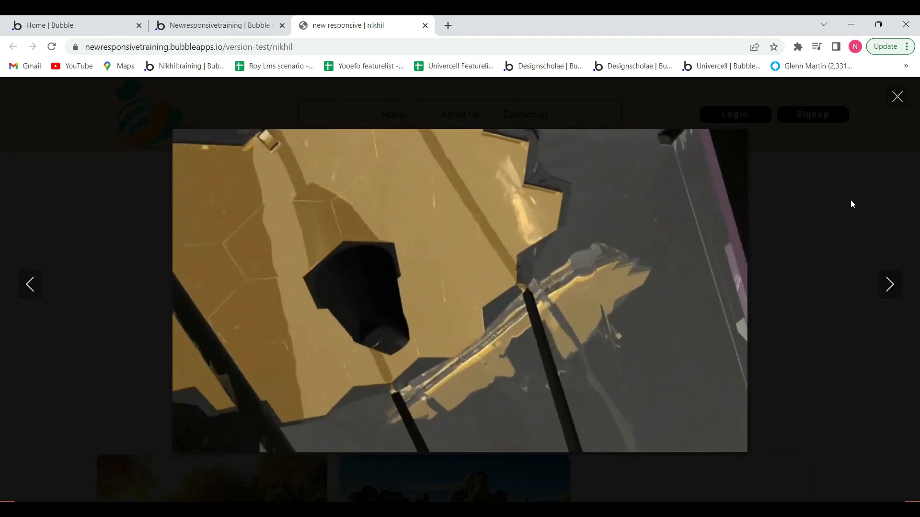